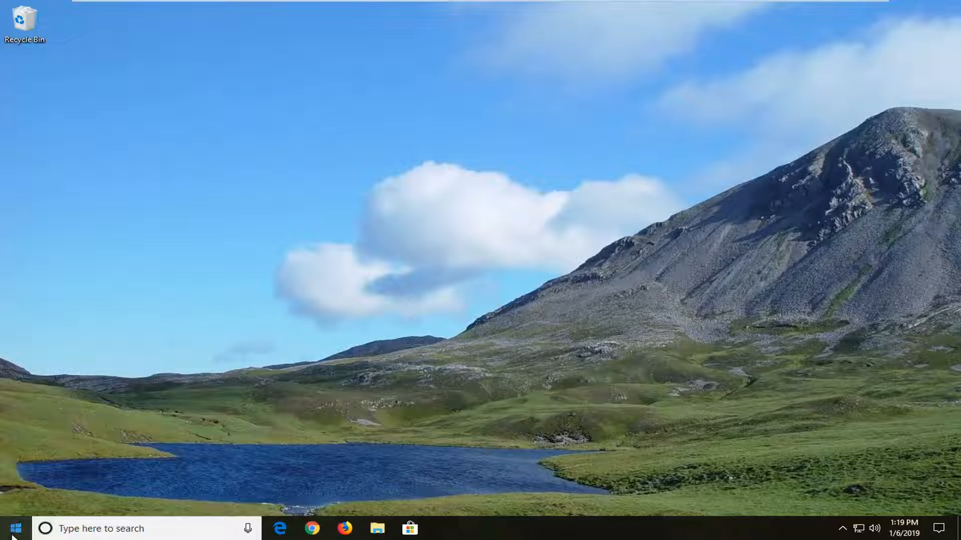
Search the Start menu for 'display settings'
click(14, 529)
text(display)
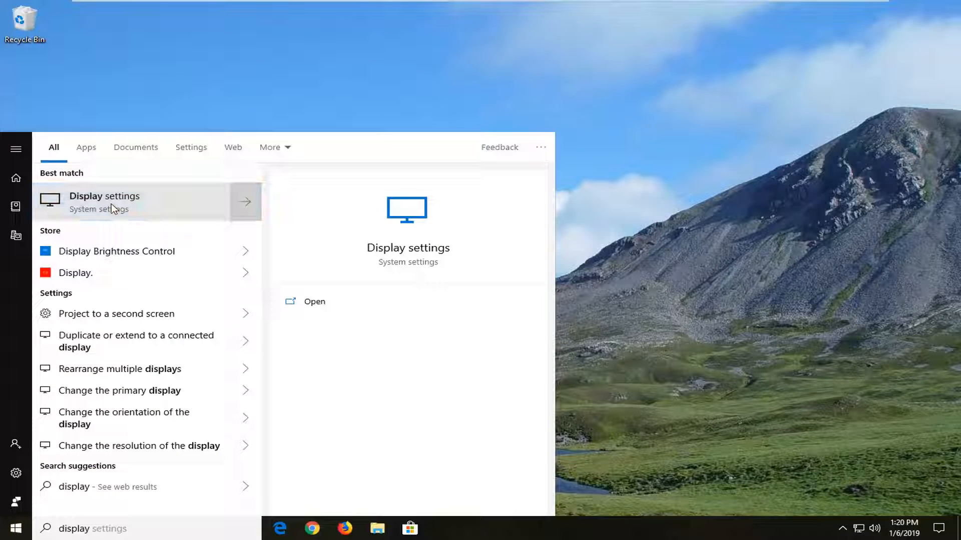
View the 1440 × 900 monitor's Advanced display settings, then return to the Display page
click(104, 203)
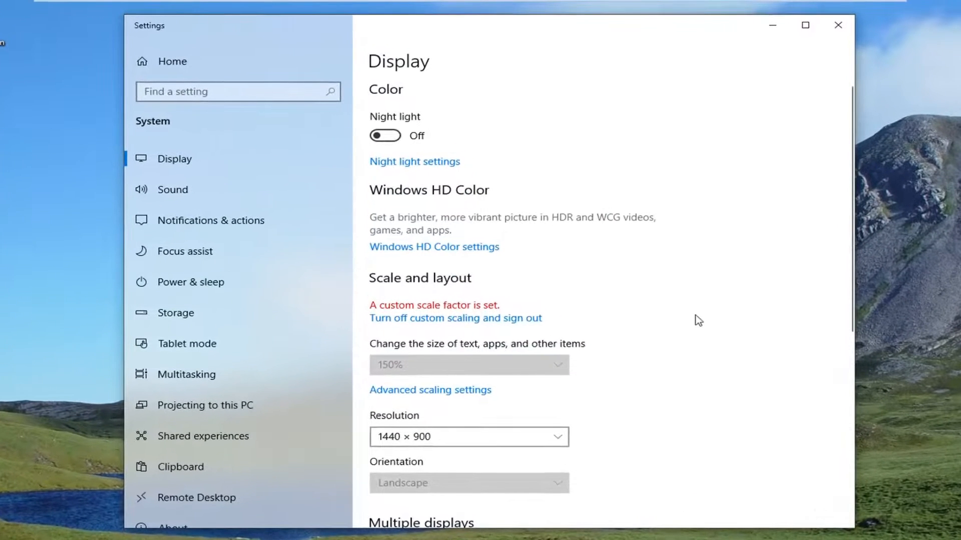
scroll(down, 3)
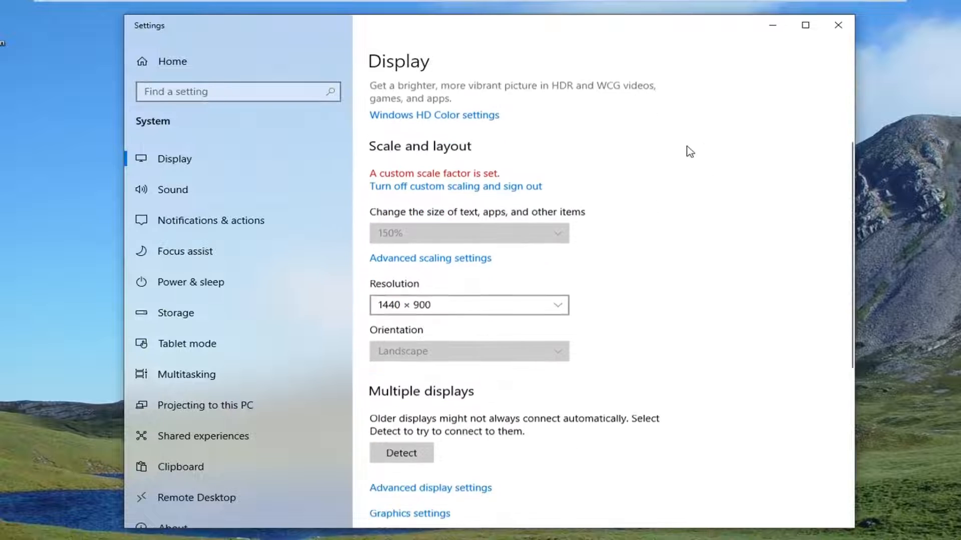
scroll(down, 3)
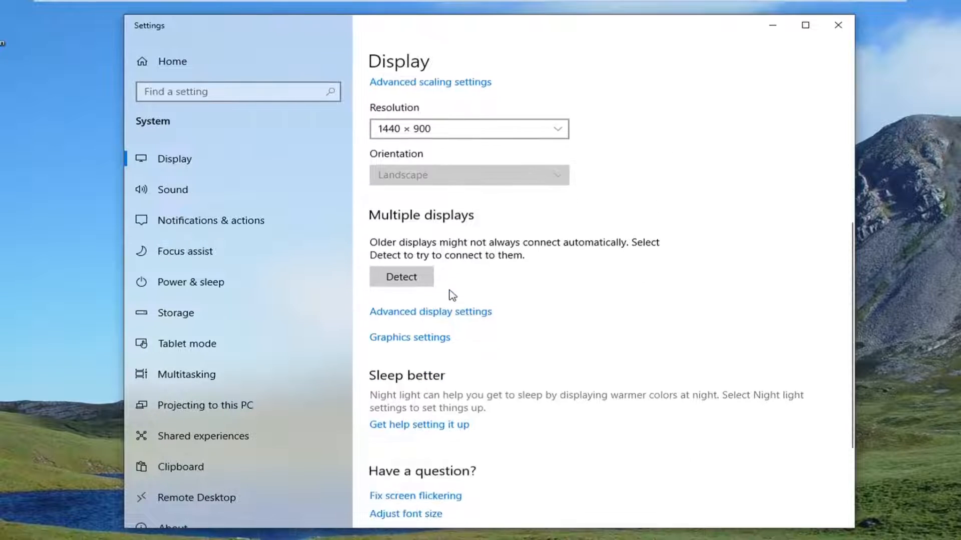
mouse_move(414, 221)
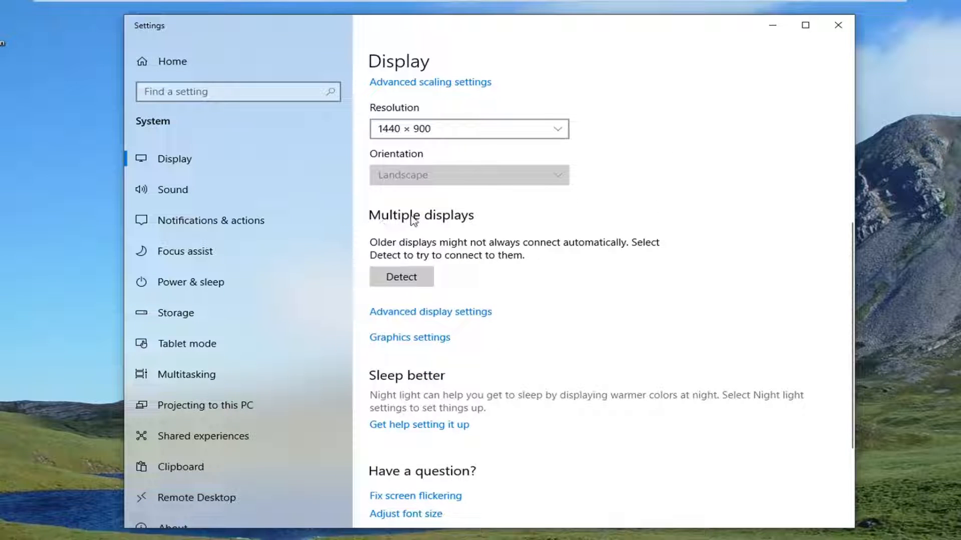
click(430, 311)
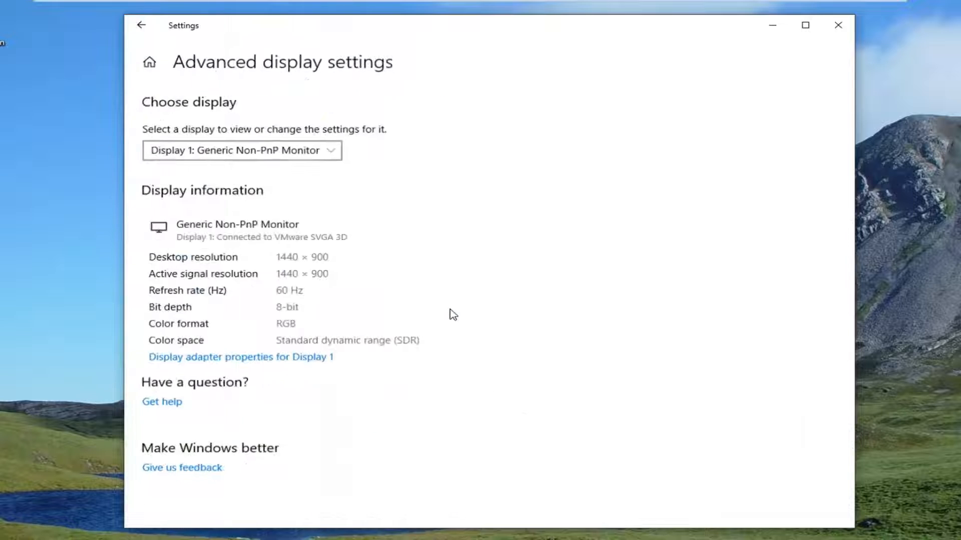
mouse_move(67, 7)
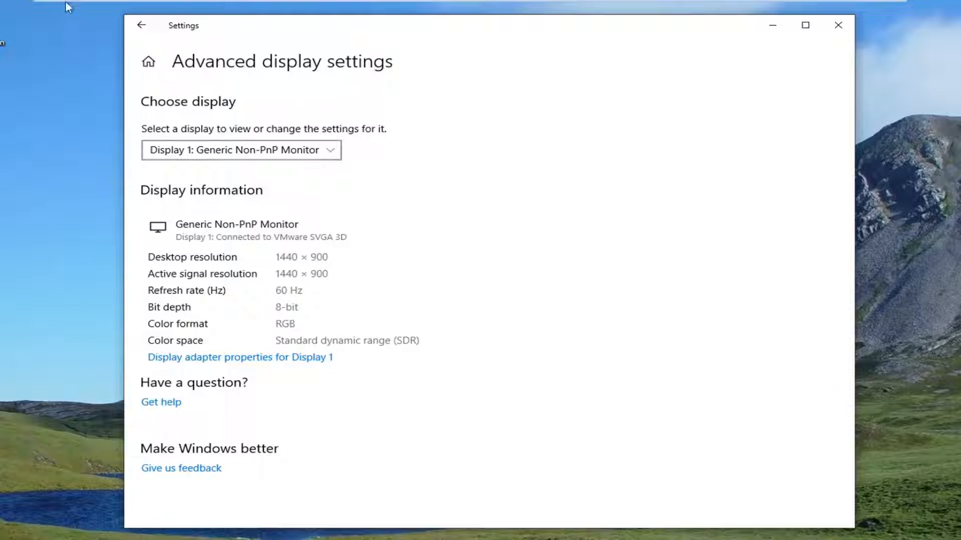
click(142, 25)
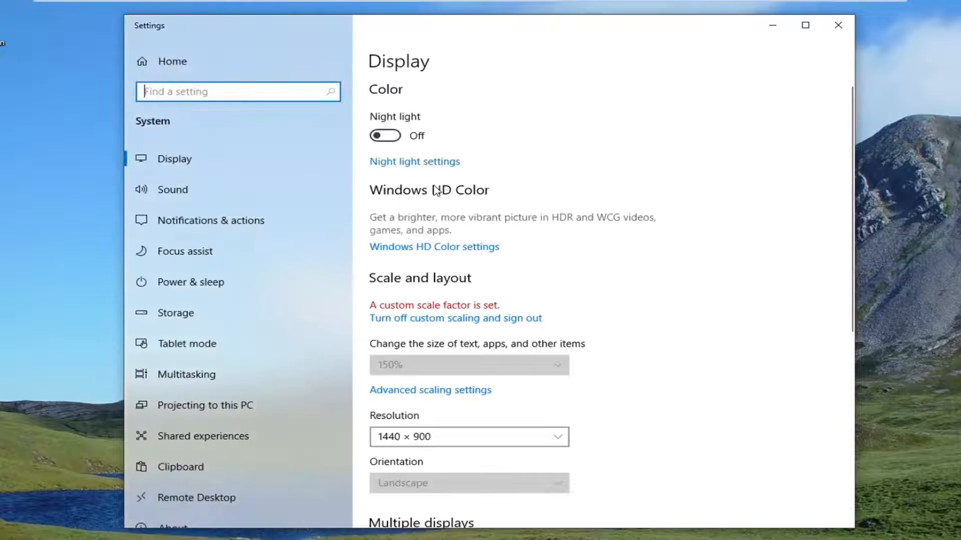